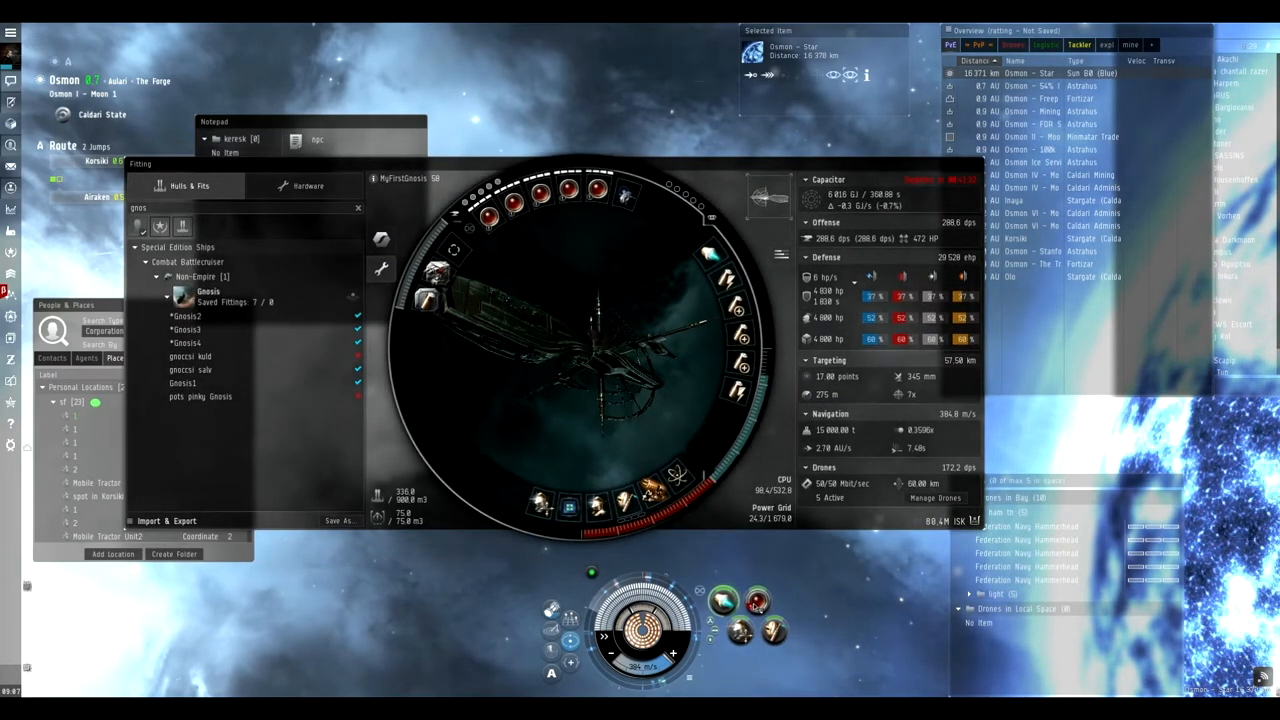
- Swap the heavy beam lasers through Microwave M, Infrared M, Standard M and another crystal to compare damage
right_click(756, 600)
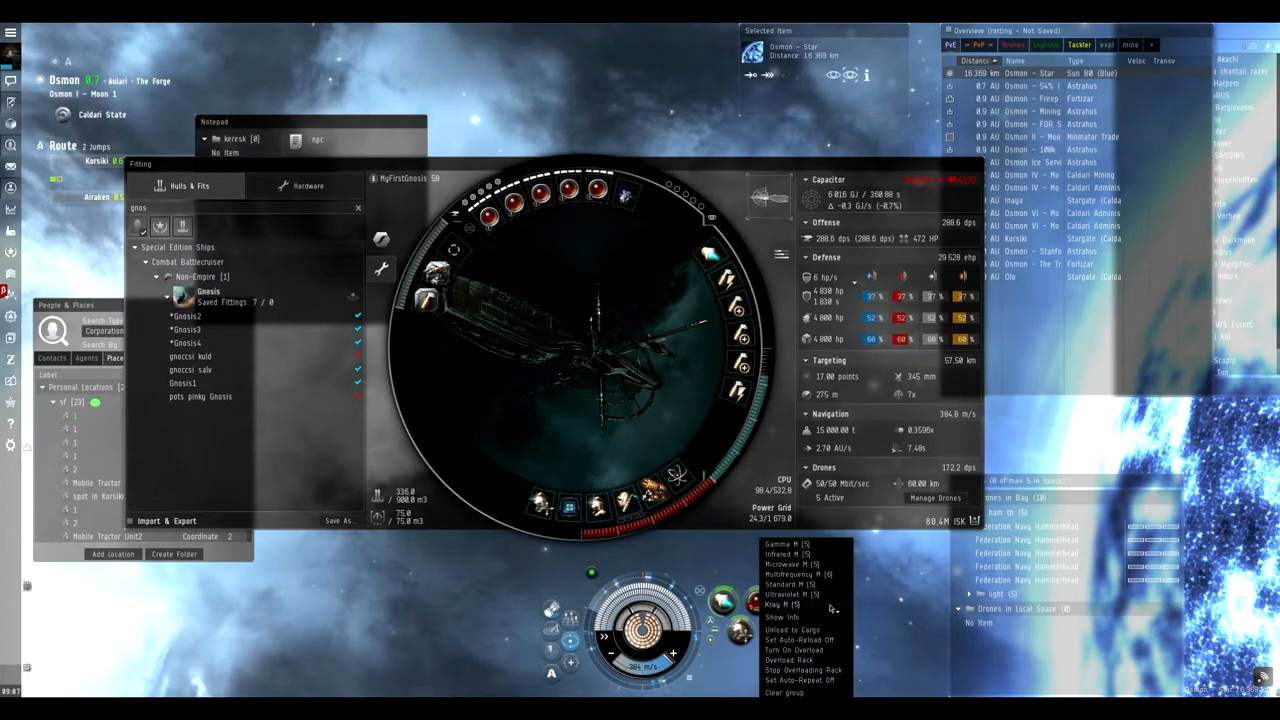
mouse_move(424, 300)
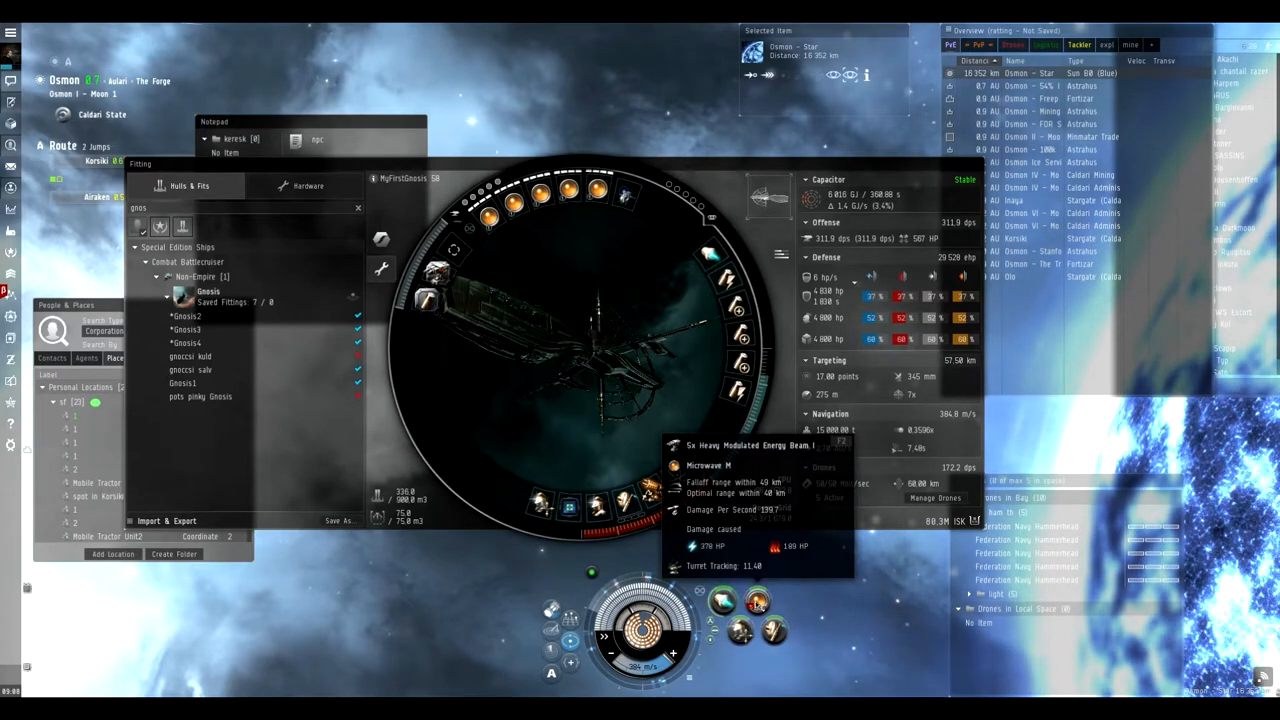
right_click(756, 602)
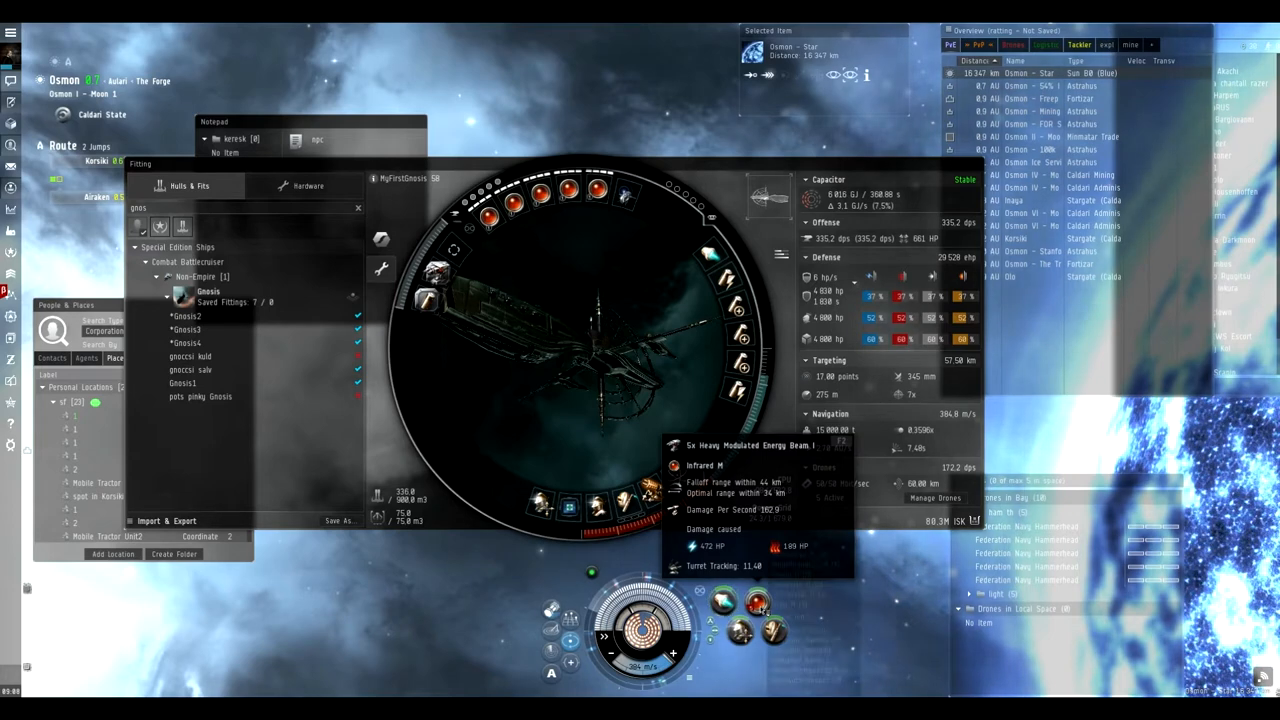
right_click(760, 604)
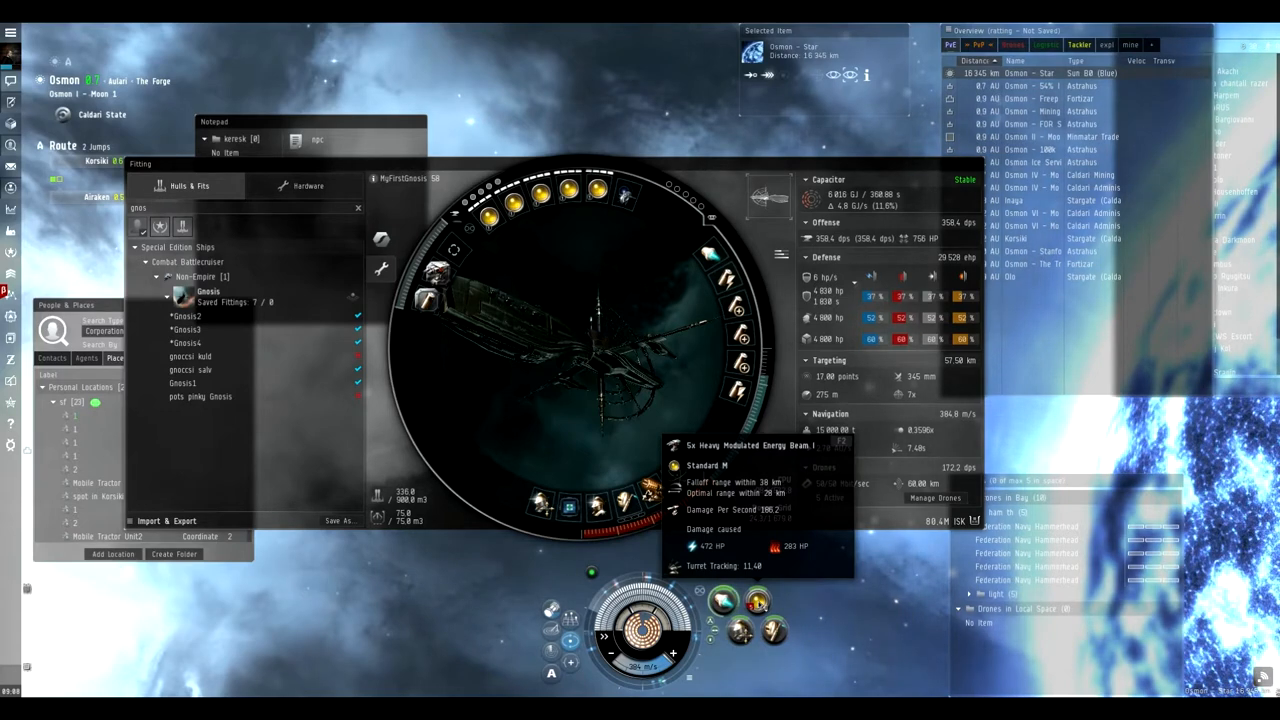
right_click(758, 604)
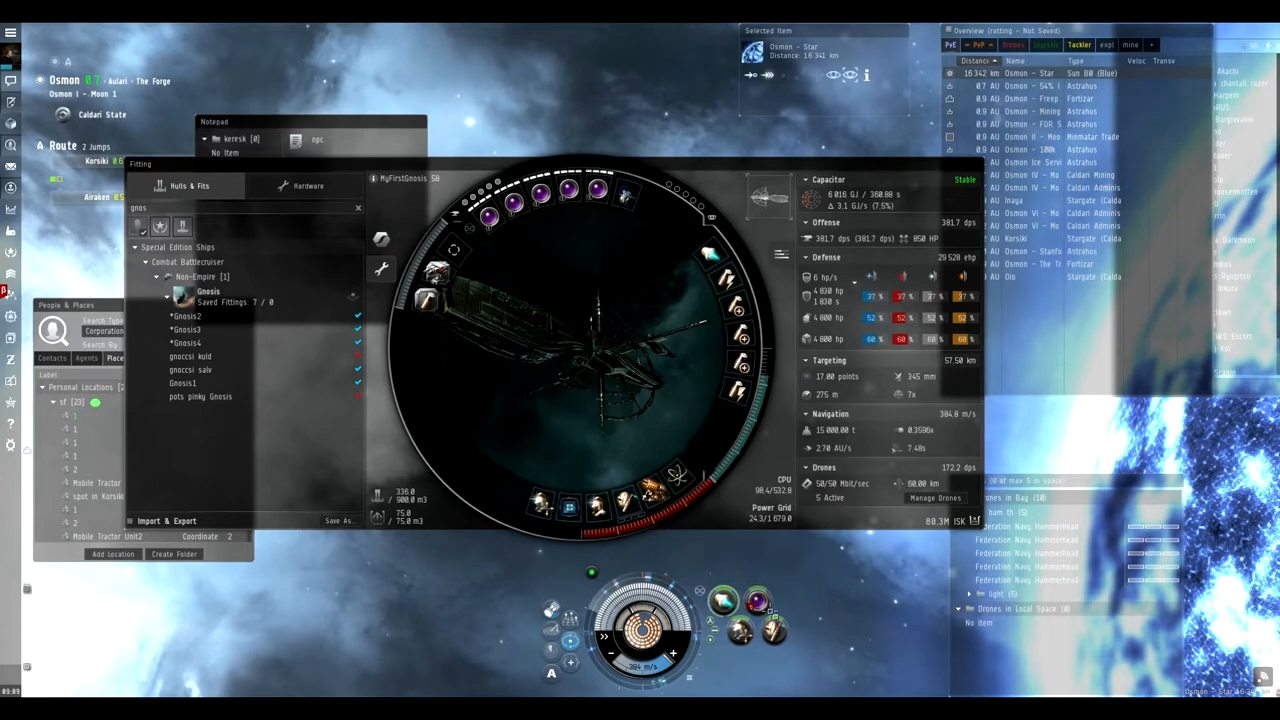
mouse_move(756, 604)
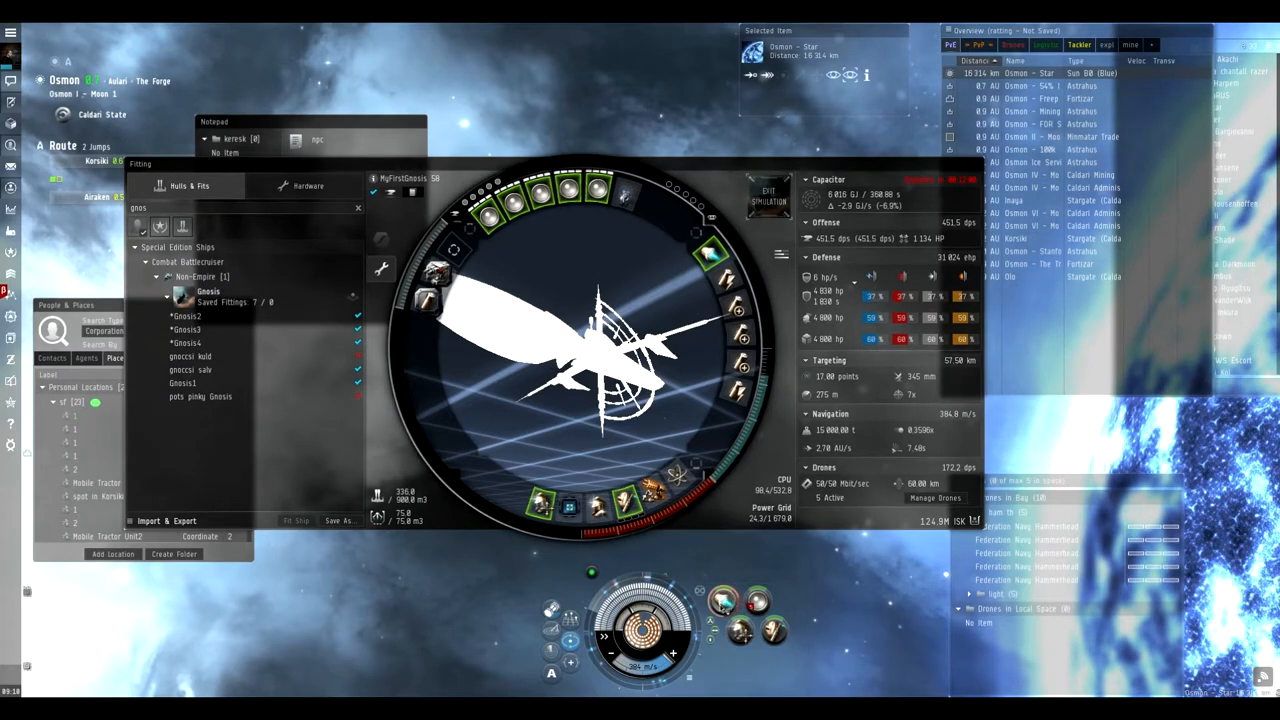
mouse_move(724, 600)
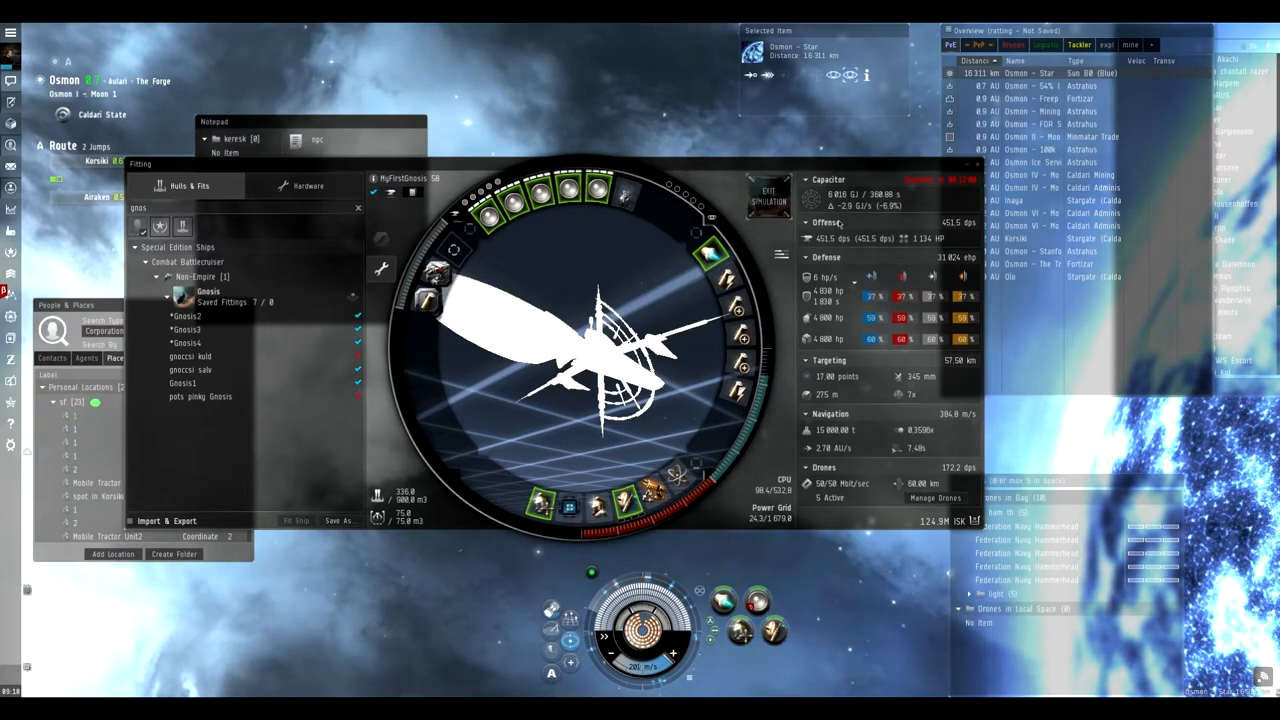
mouse_move(830, 430)
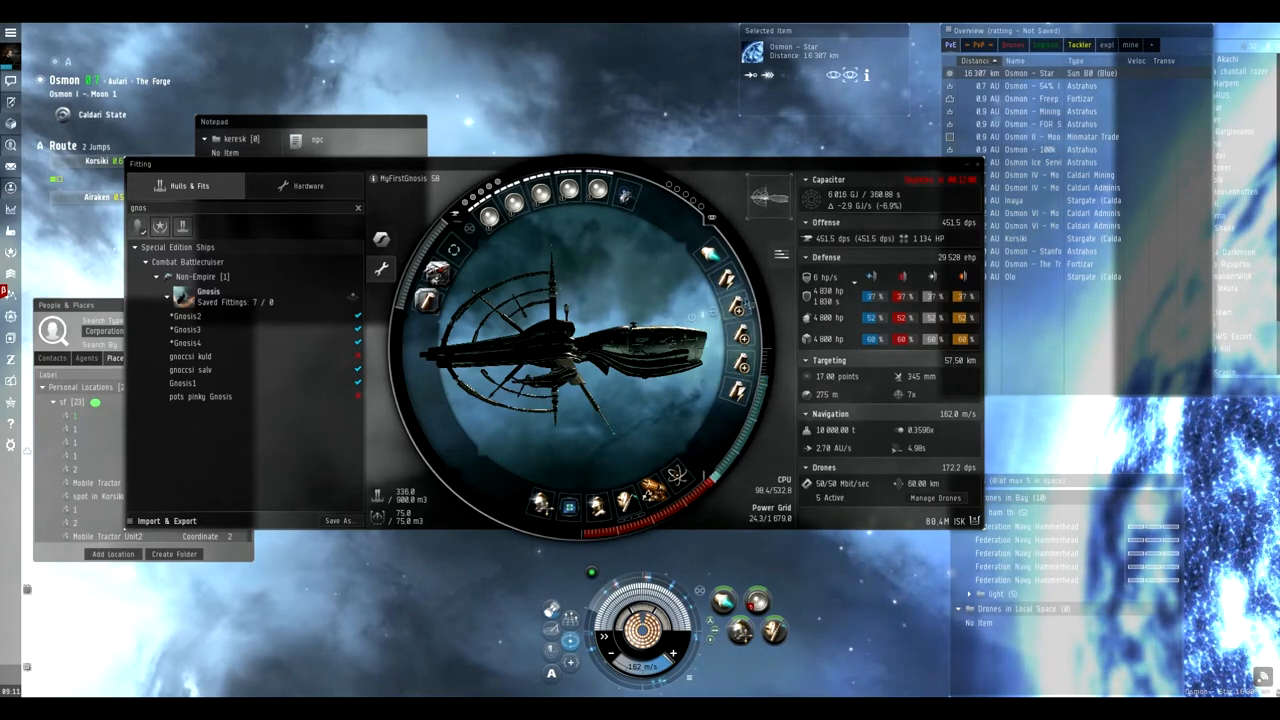
mouse_move(744, 364)
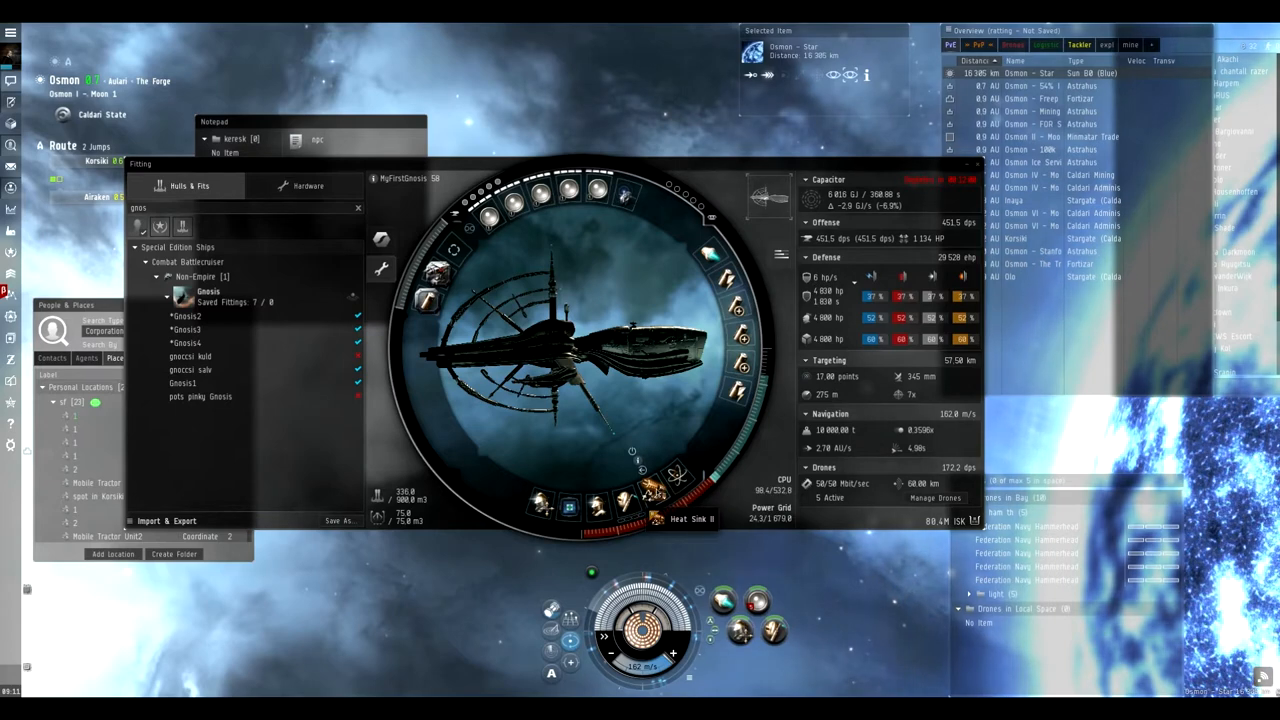
mouse_move(632, 456)
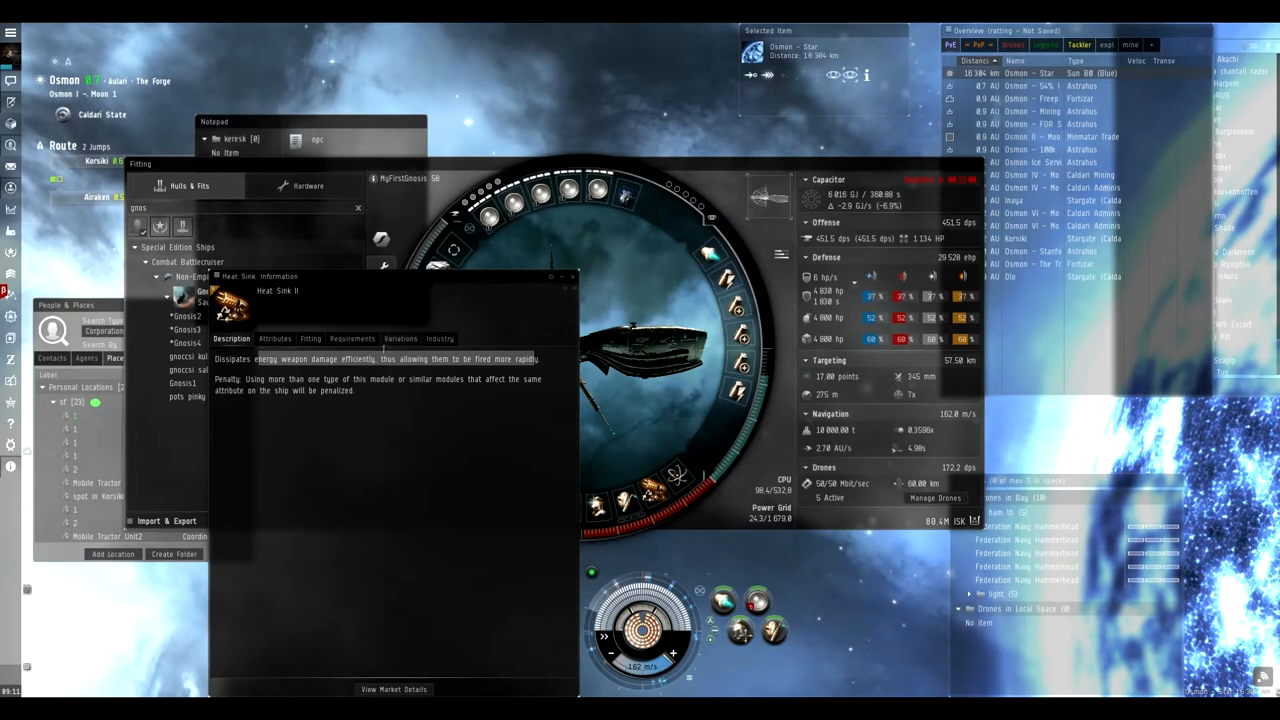
left_click(274, 338)
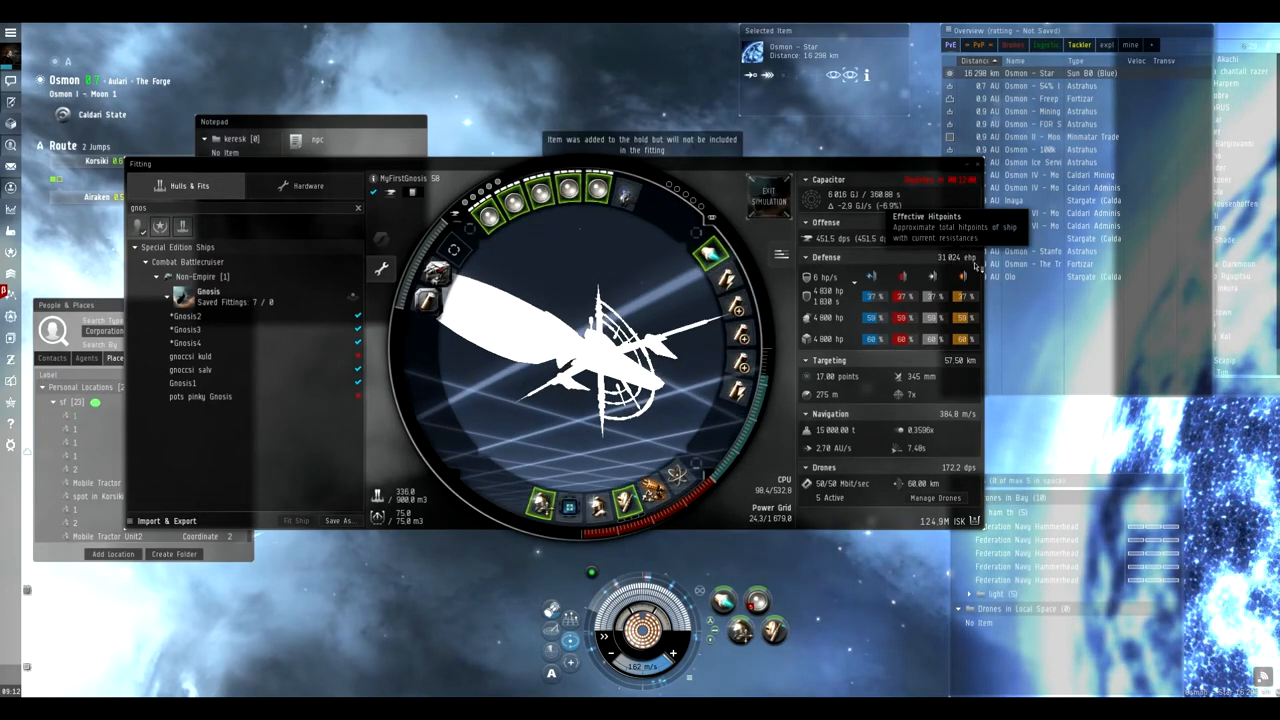
mouse_move(958, 388)
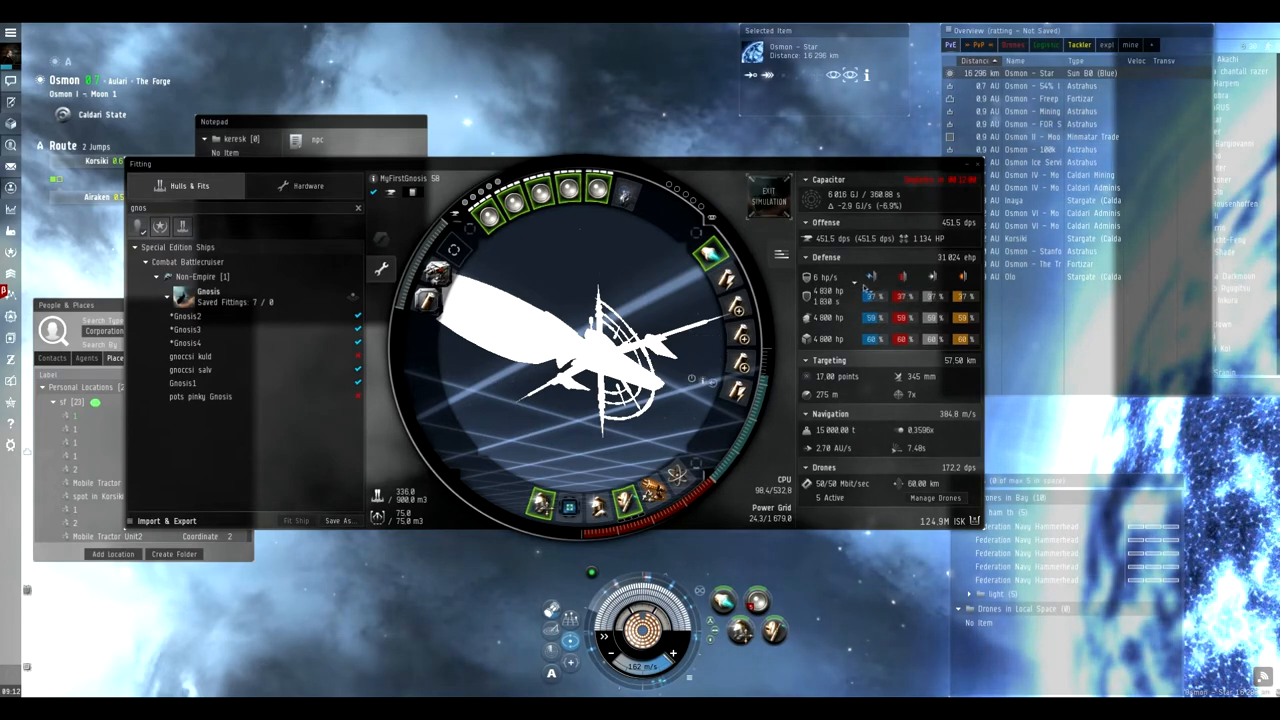
mouse_move(830, 238)
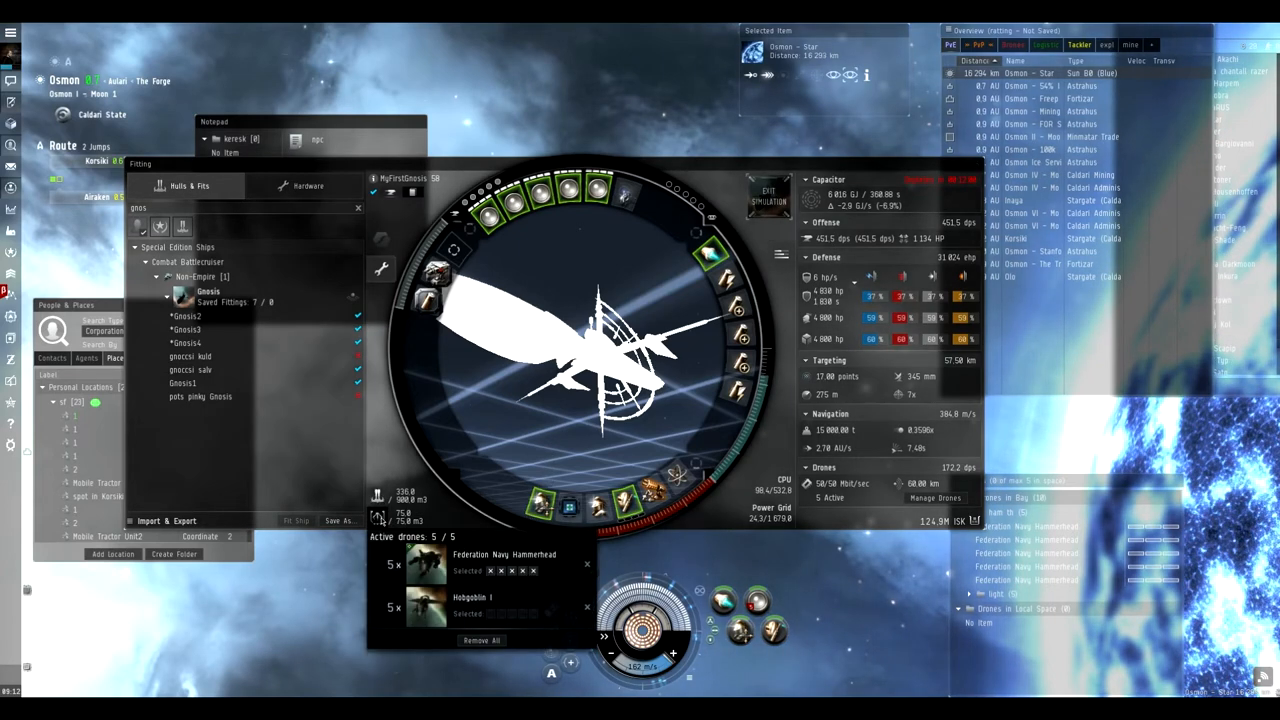
mouse_move(424, 564)
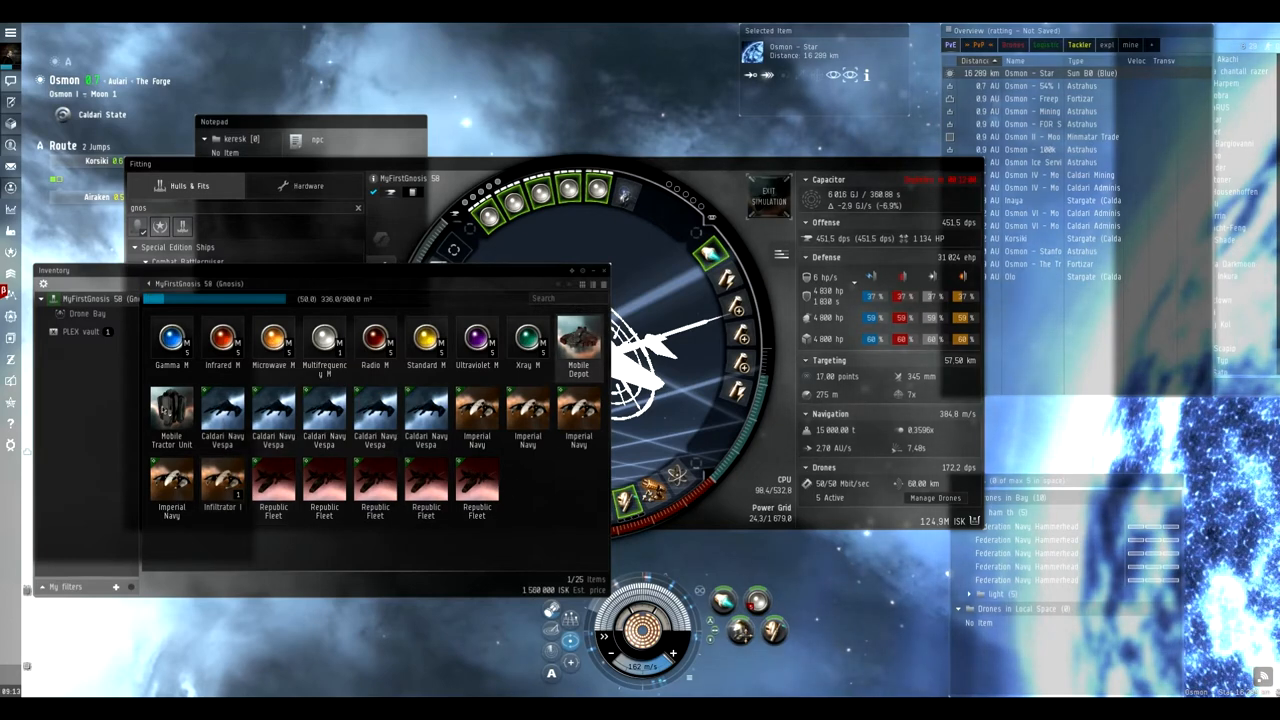
mouse_move(578, 340)
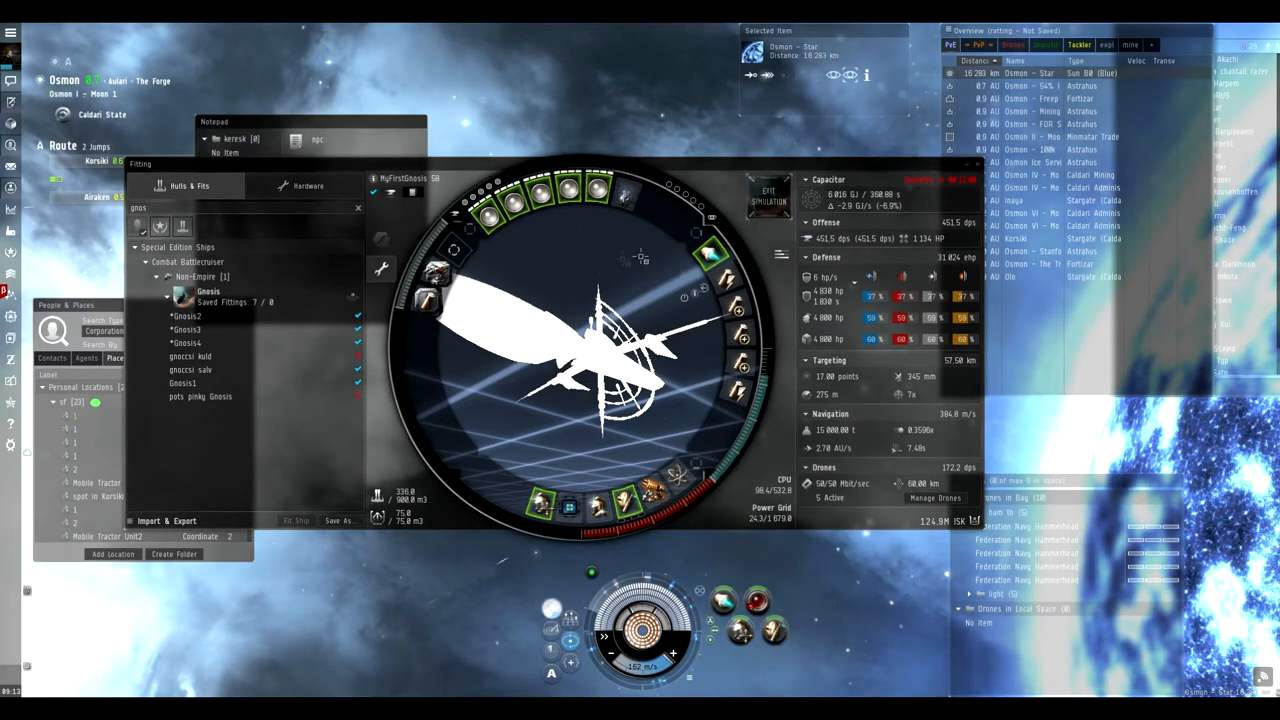
mouse_move(768, 196)
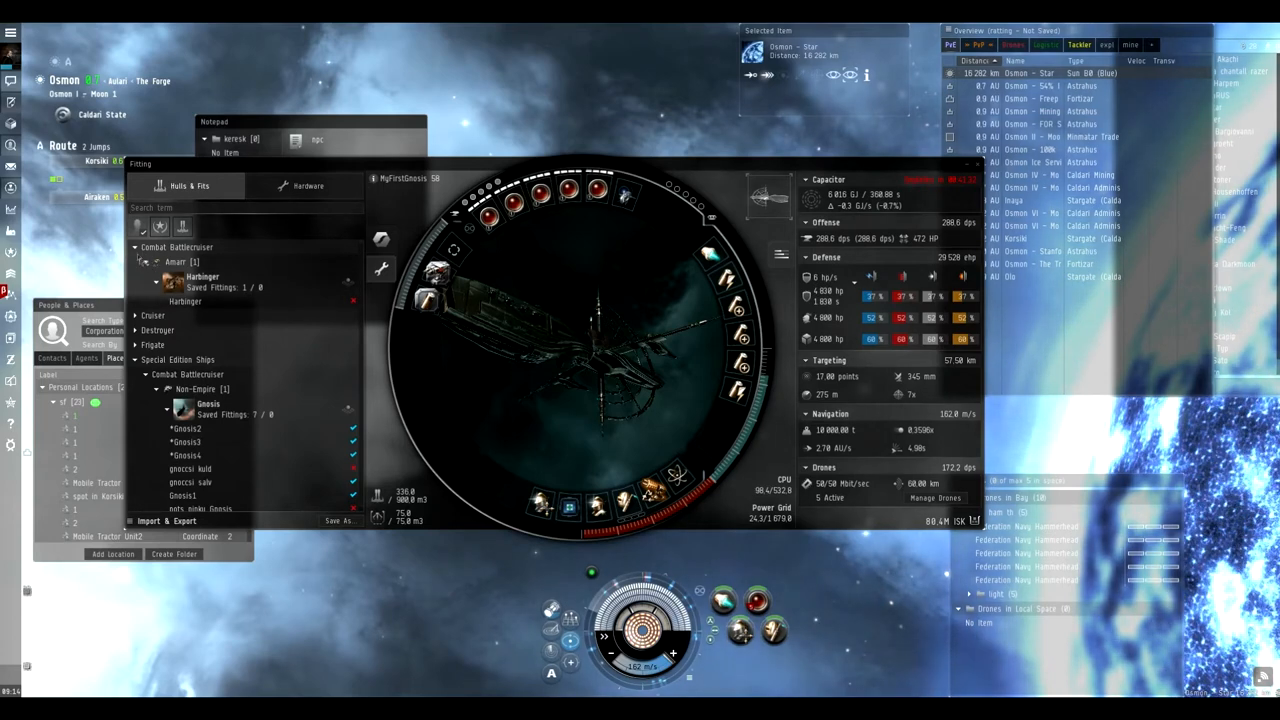
- Collapse the Amarr battlecruiser fittings and expand the saved Amarr cruiser fittings (Maller, Omen)
left_click(144, 260)
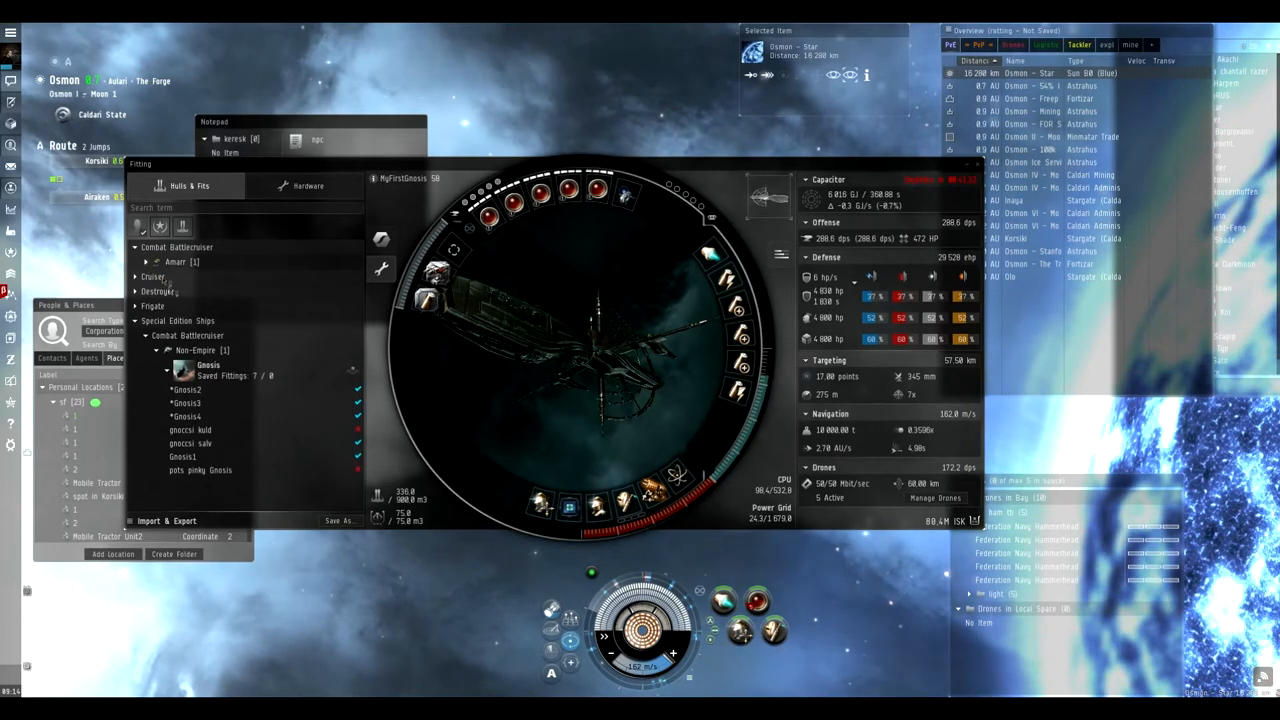
left_click(152, 276)
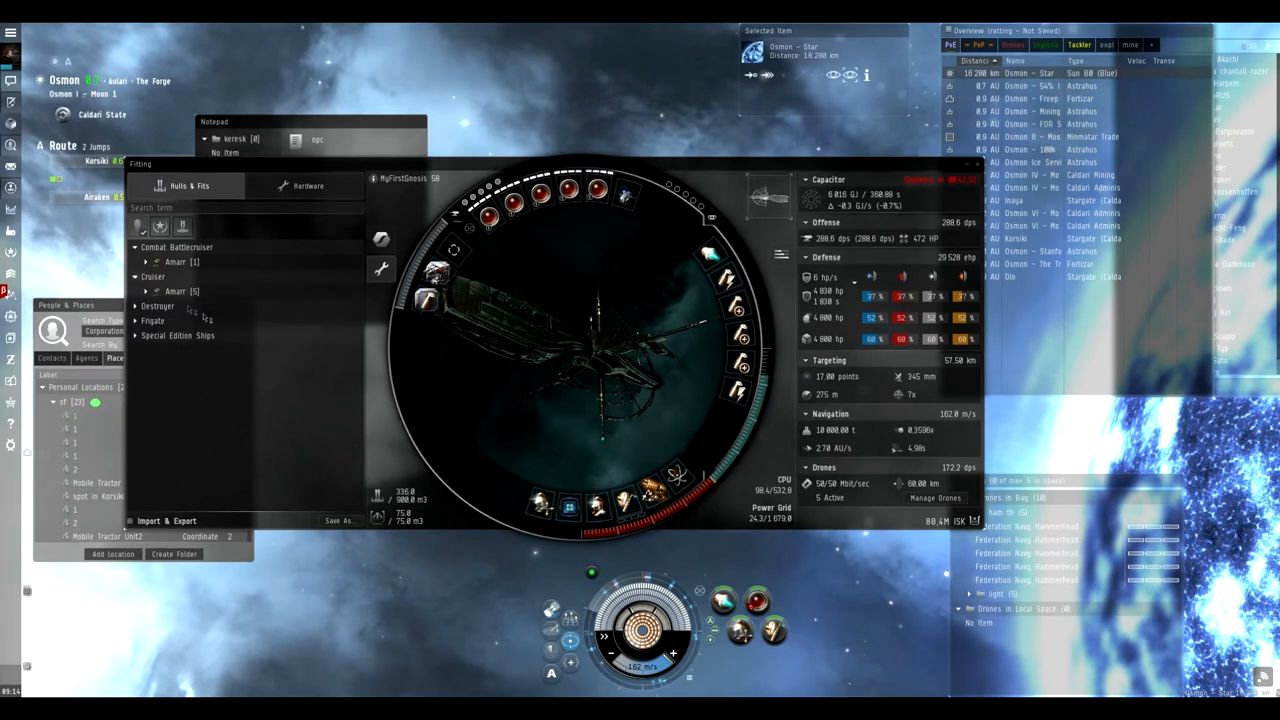
left_click(144, 292)
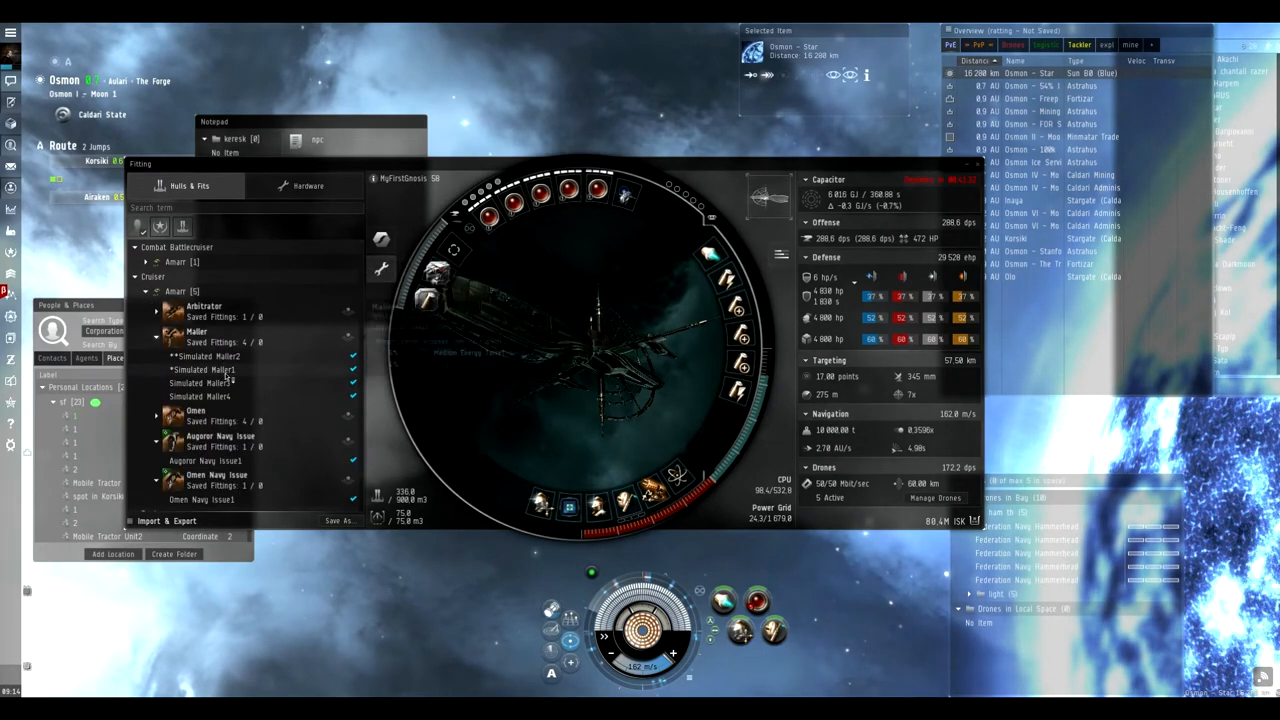
mouse_move(196, 332)
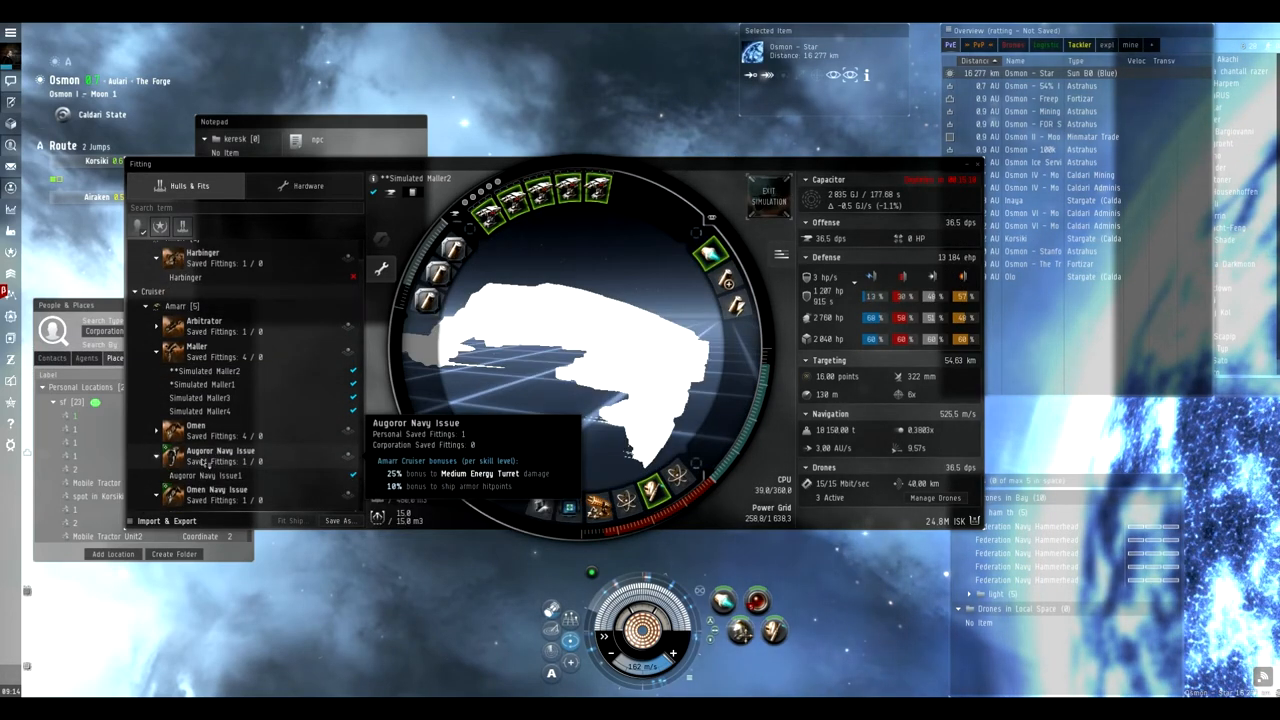
- Scroll the saved fittings list to reach the Maller fitting
scroll("down", 3)
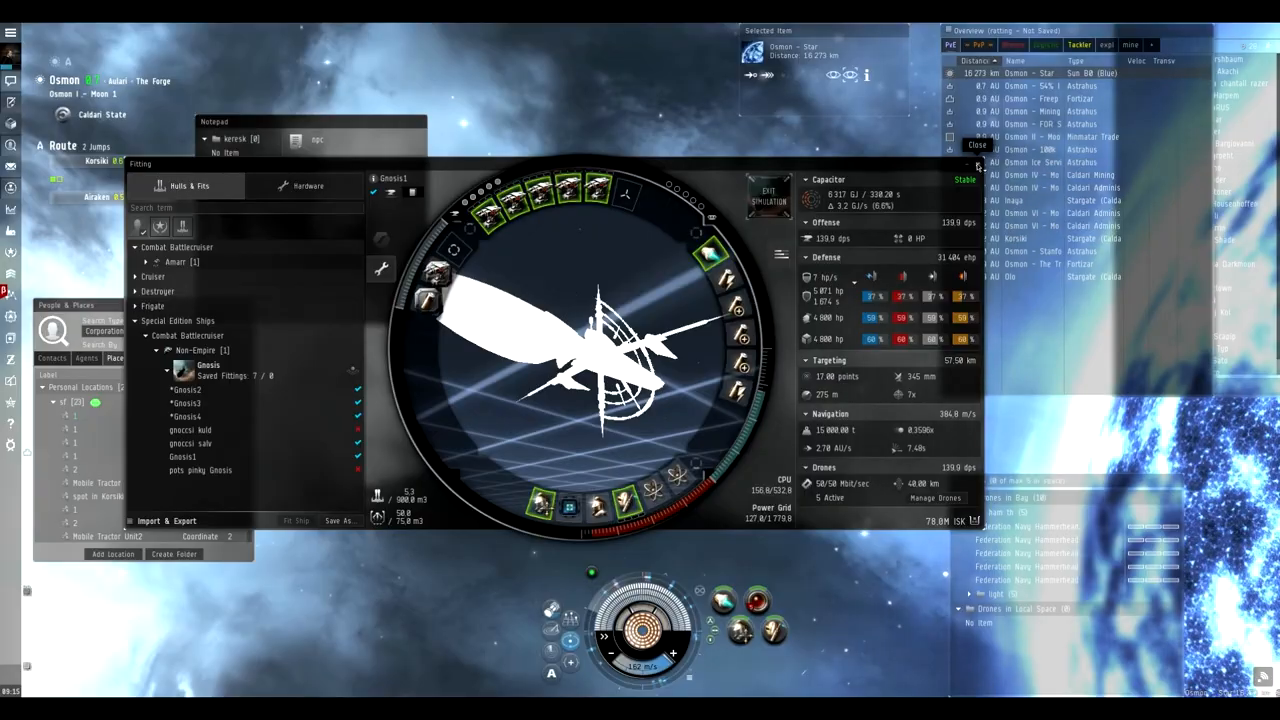
- Close the Gnosis fitting window, leaving the space view and side panels
left_click(976, 144)
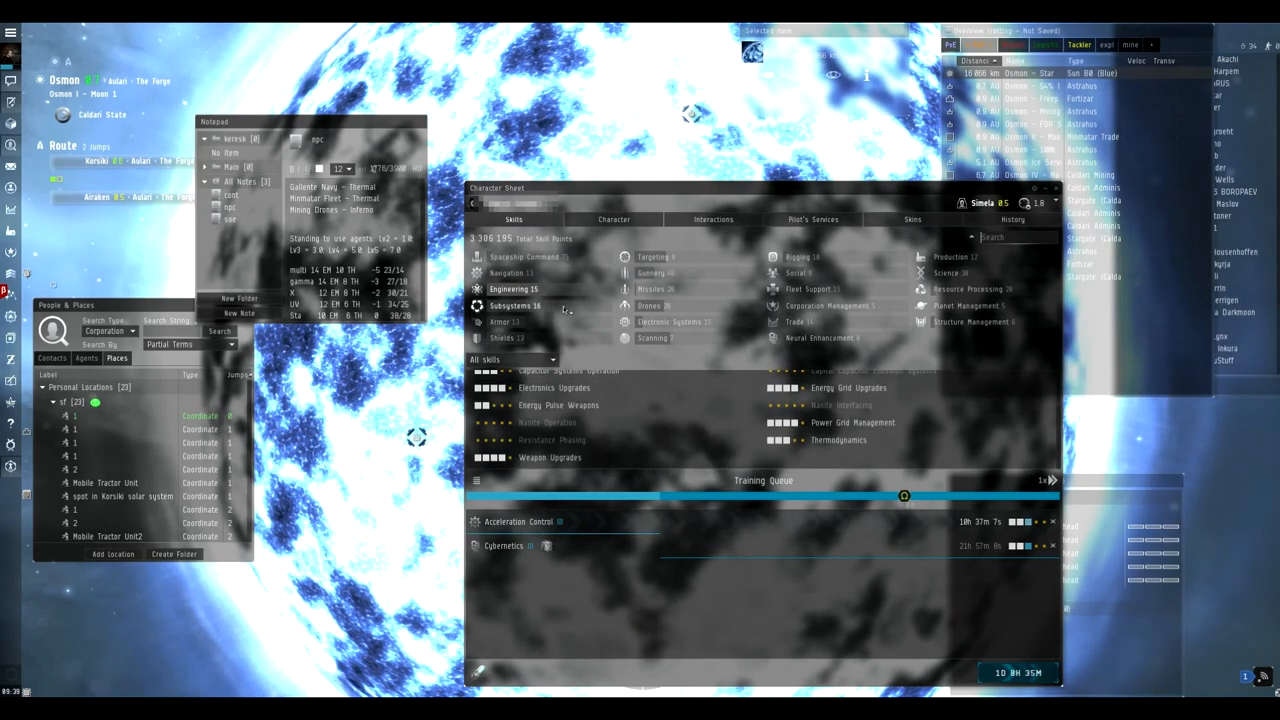
- Show the Armor skill group with the pilot's repair and compensation skills
left_click(504, 320)
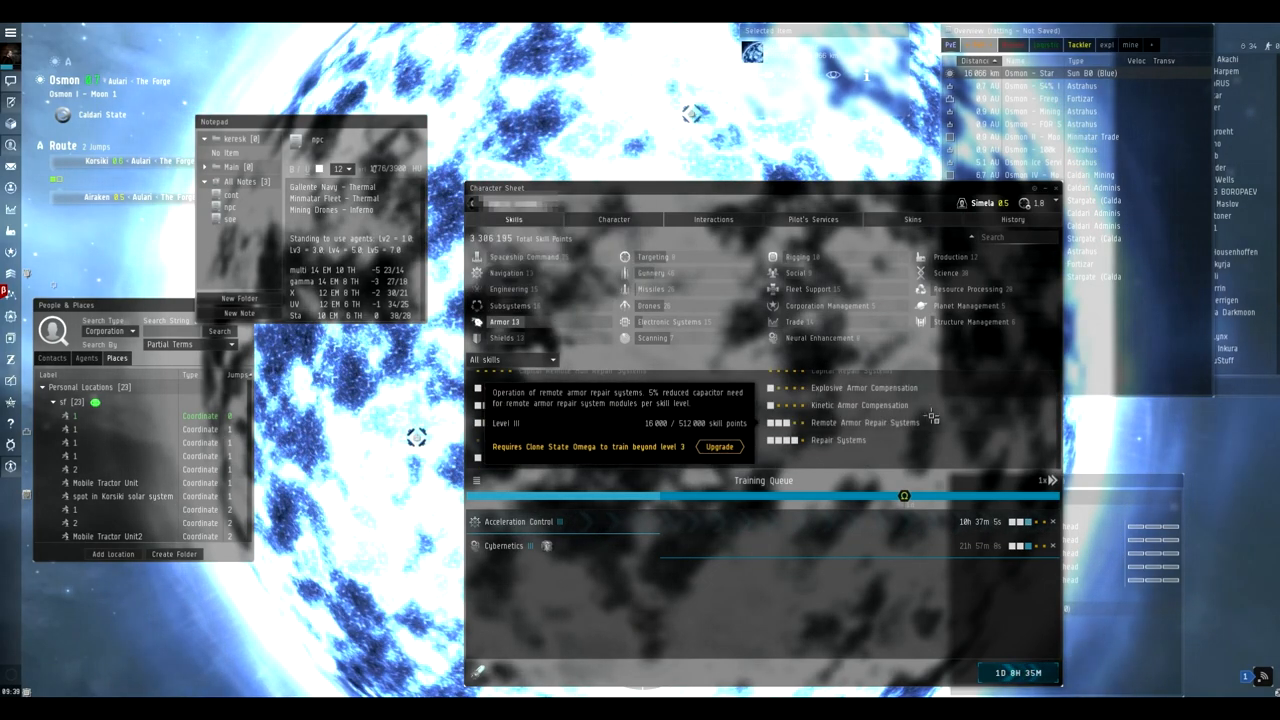